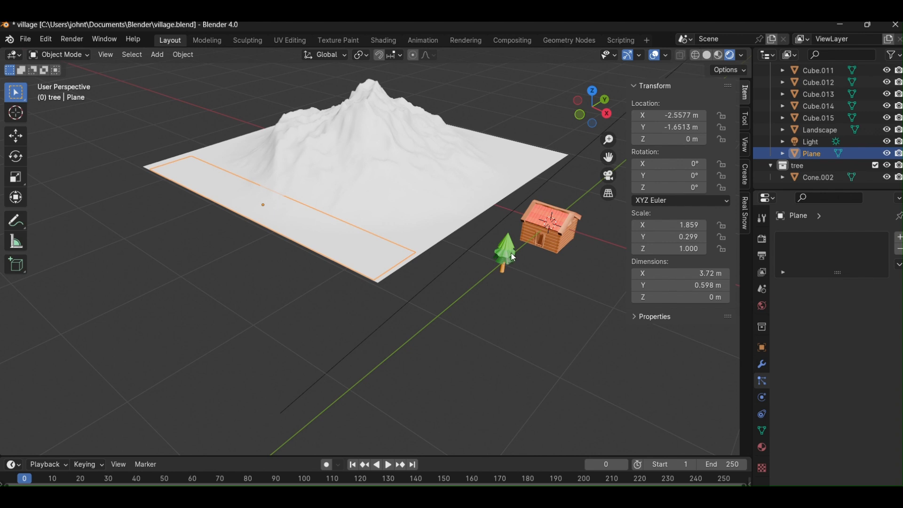
mouse_move(673, 341)
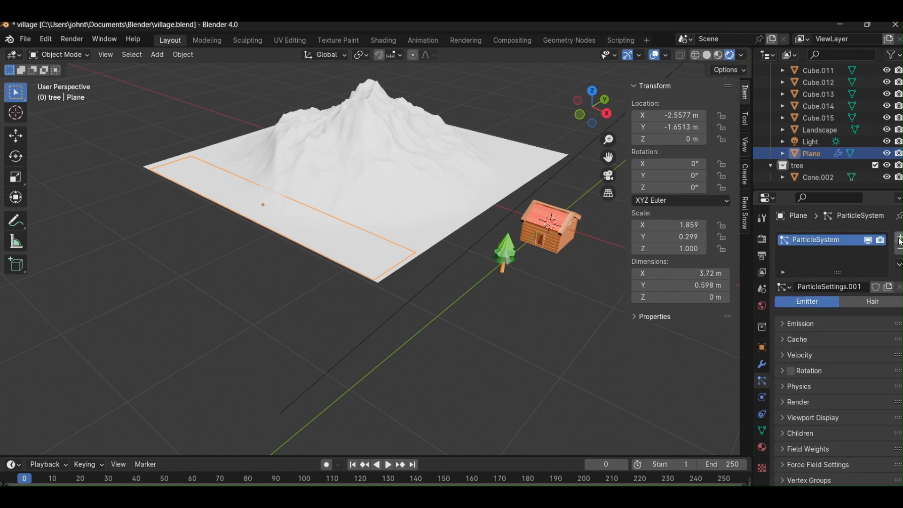
Switch the plane's new particle system type to Hair.
click(871, 300)
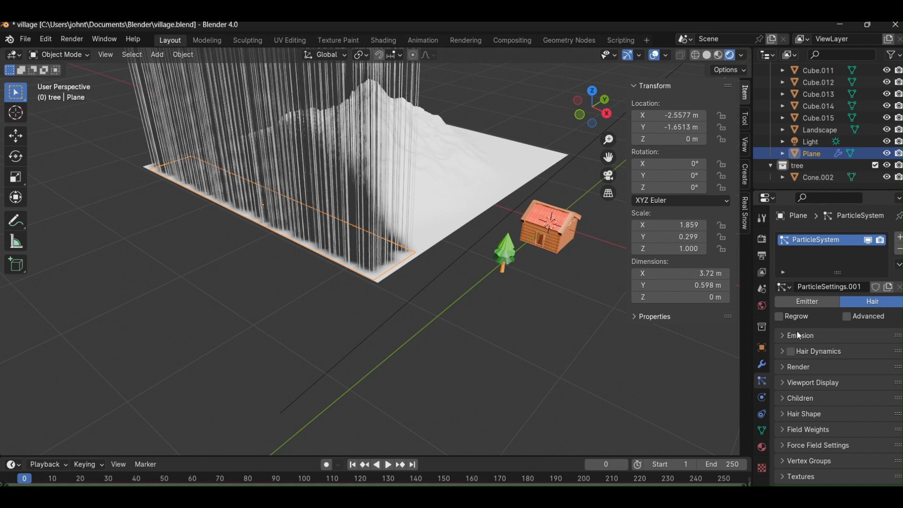
Set the Emission hair length to 0.5 m.
click(799, 334)
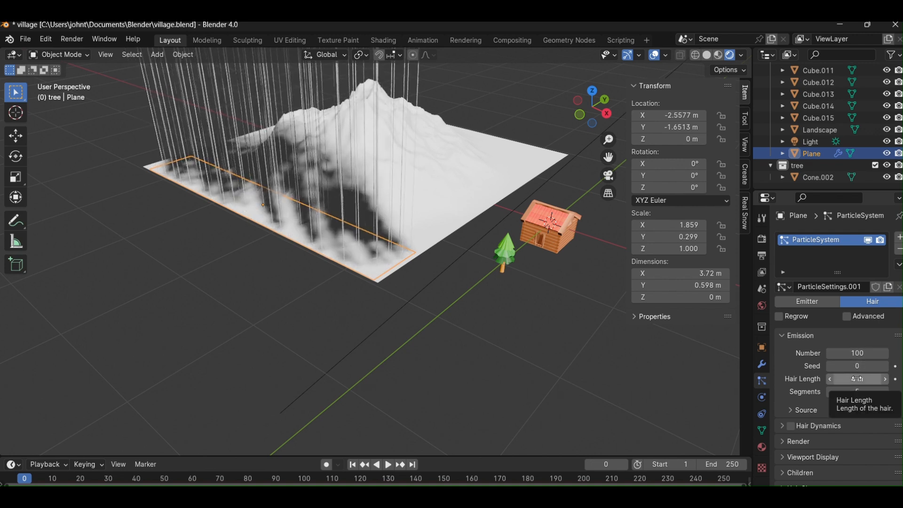
click(857, 378)
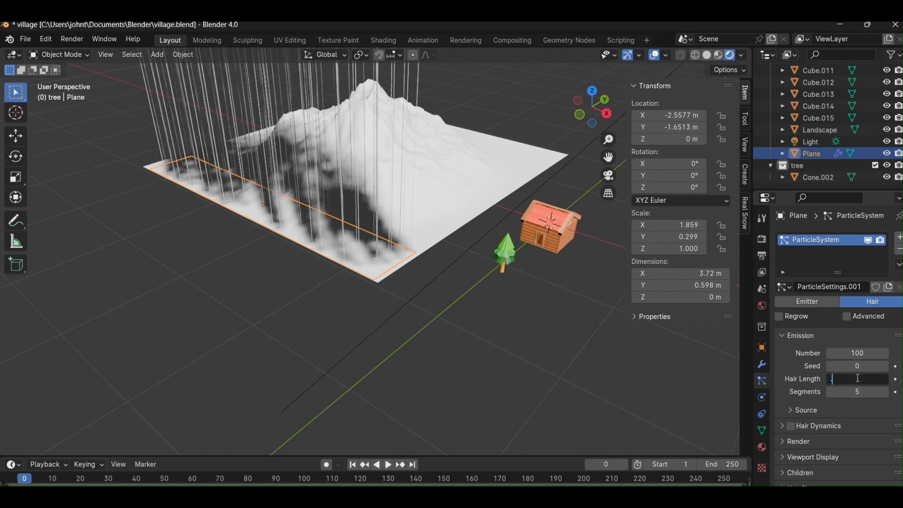
text(0.5 m)
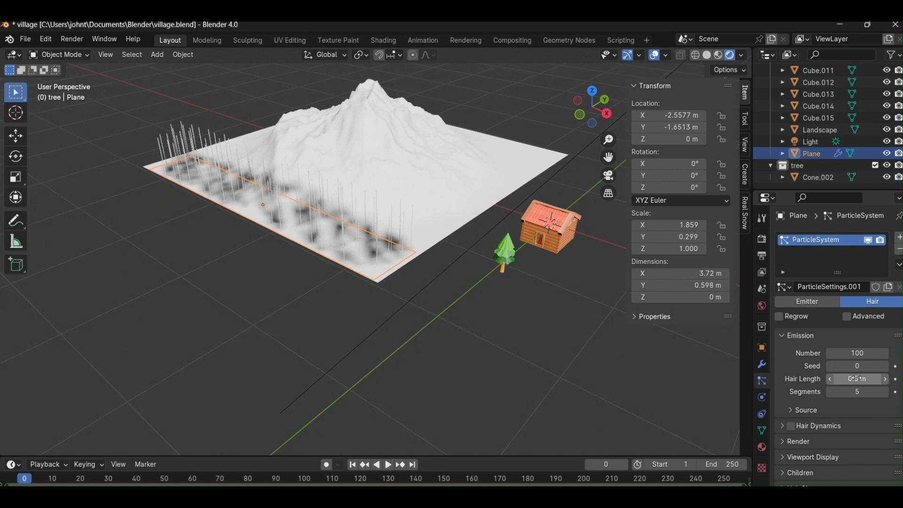
click(799, 400)
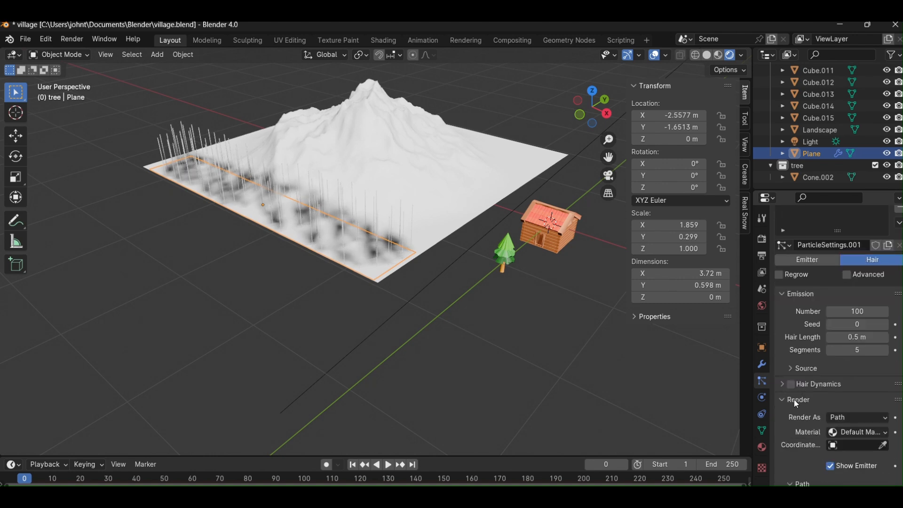
Render the particles as Object instances, picking the tree as the instance object.
scroll(down, 3)
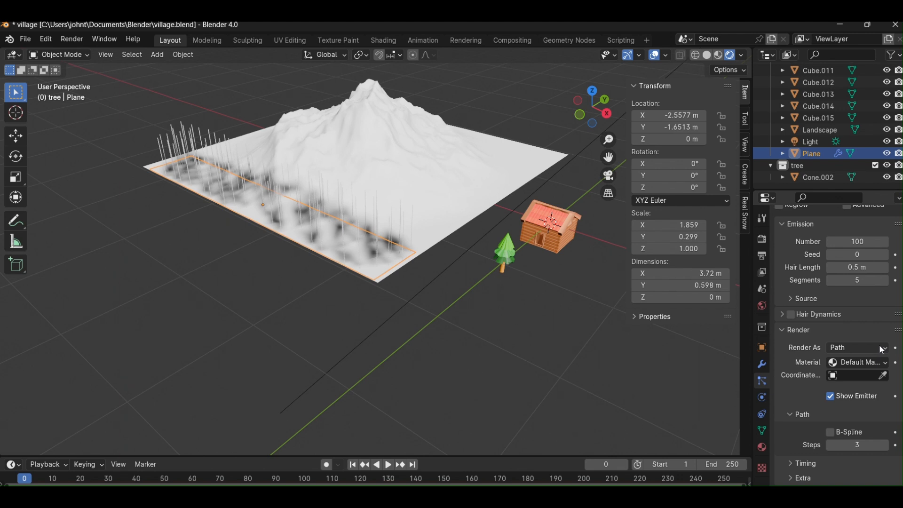
click(855, 347)
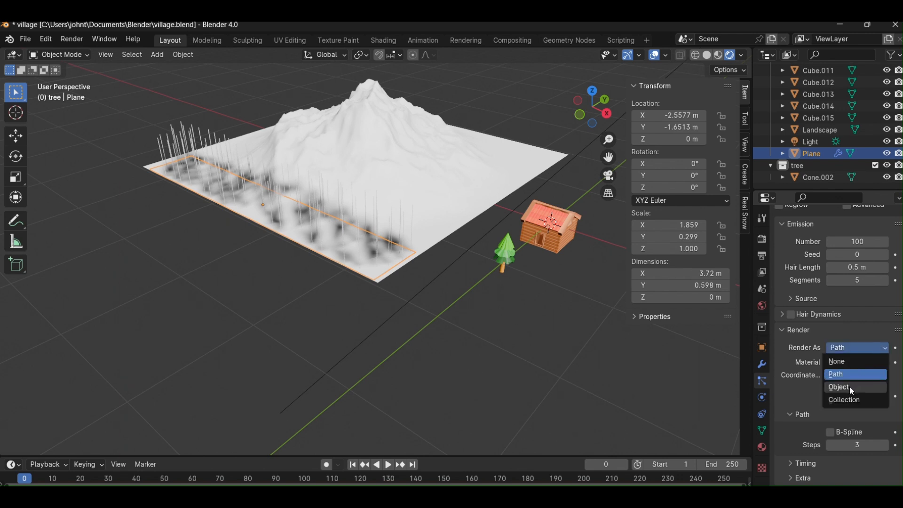
click(838, 387)
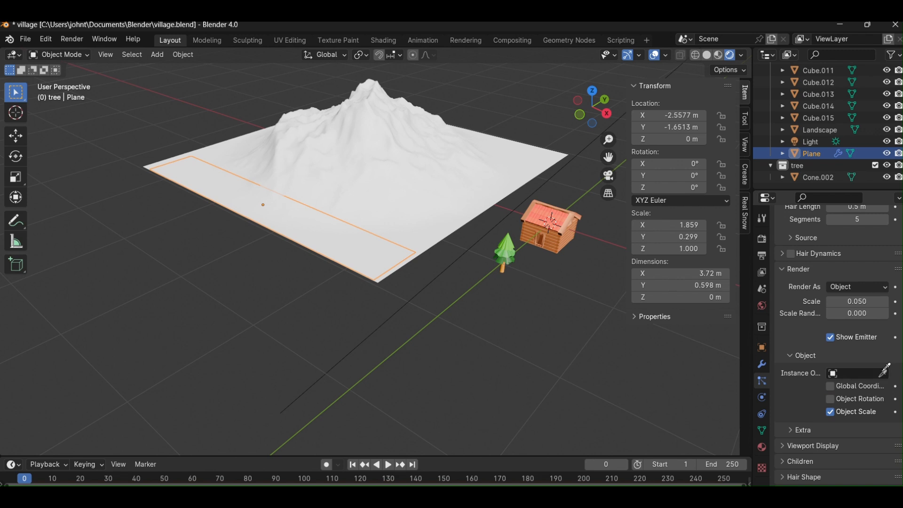
click(855, 373)
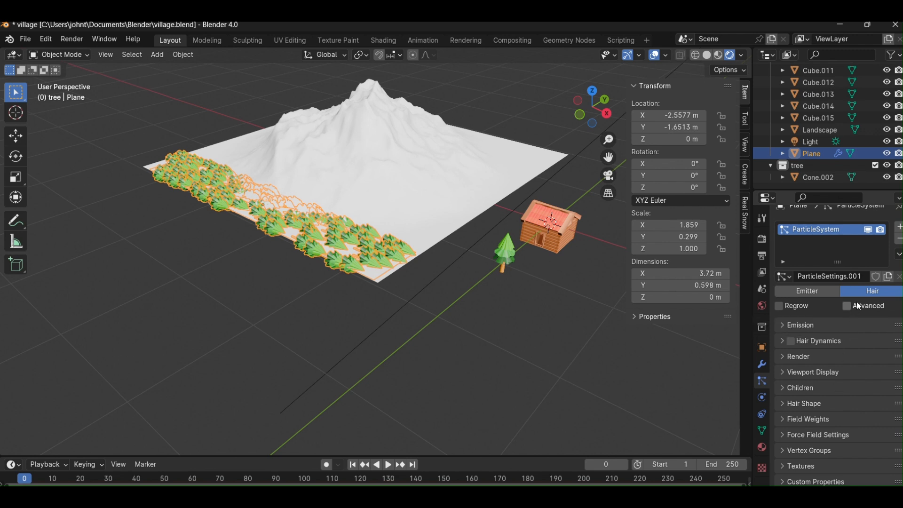
Enable Advanced rotation and orient the particles along Object Y so trees stand upright.
click(846, 306)
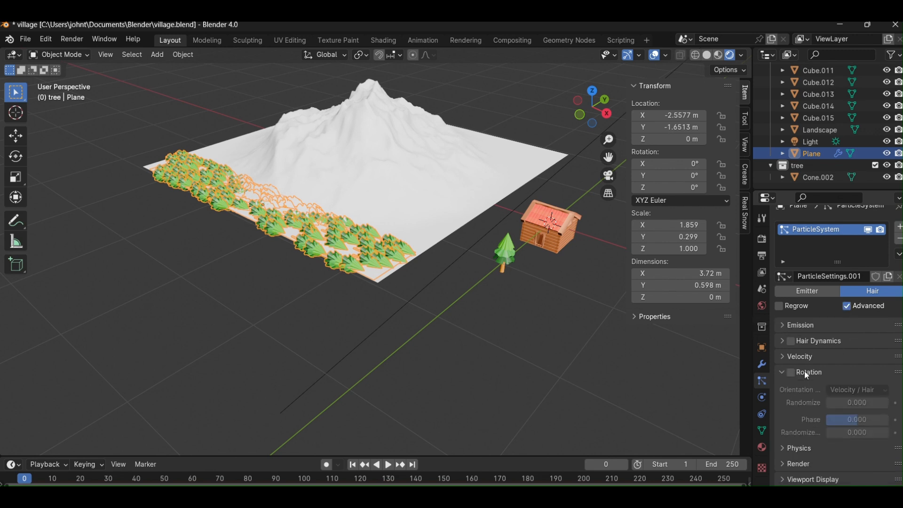
click(789, 372)
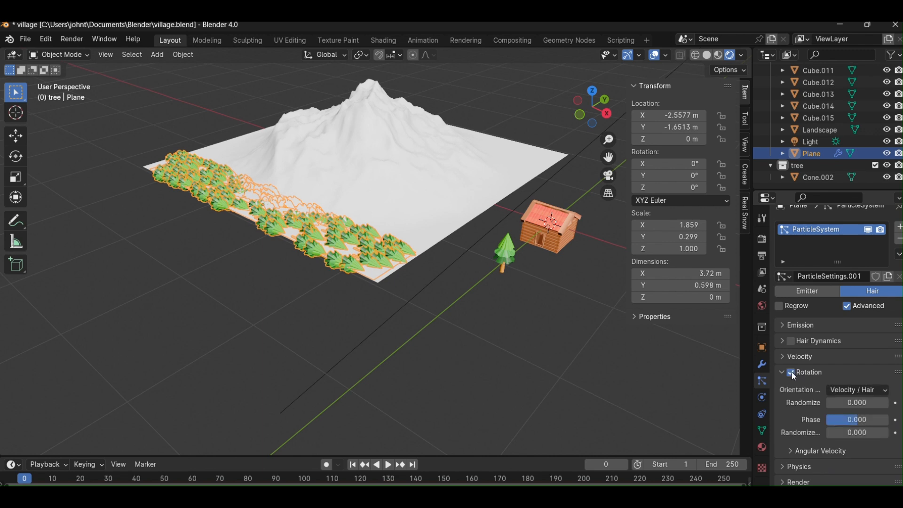
mouse_move(858, 389)
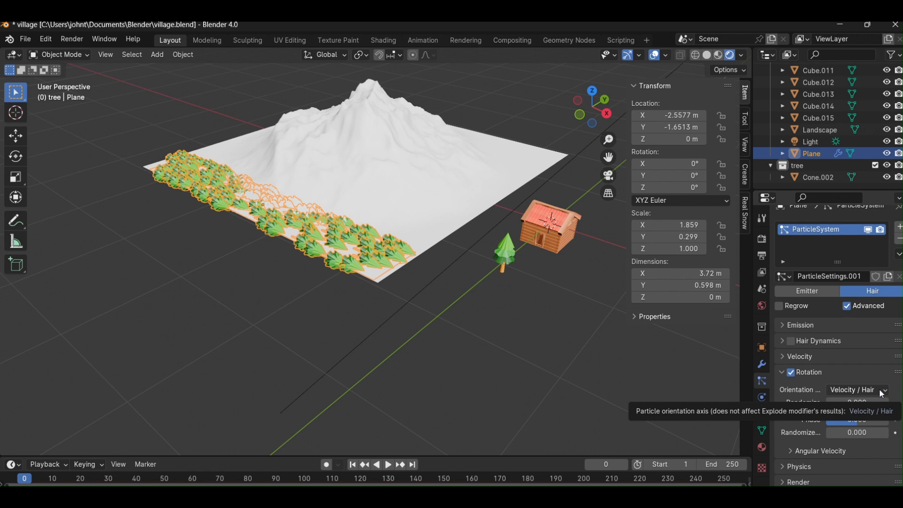
click(852, 389)
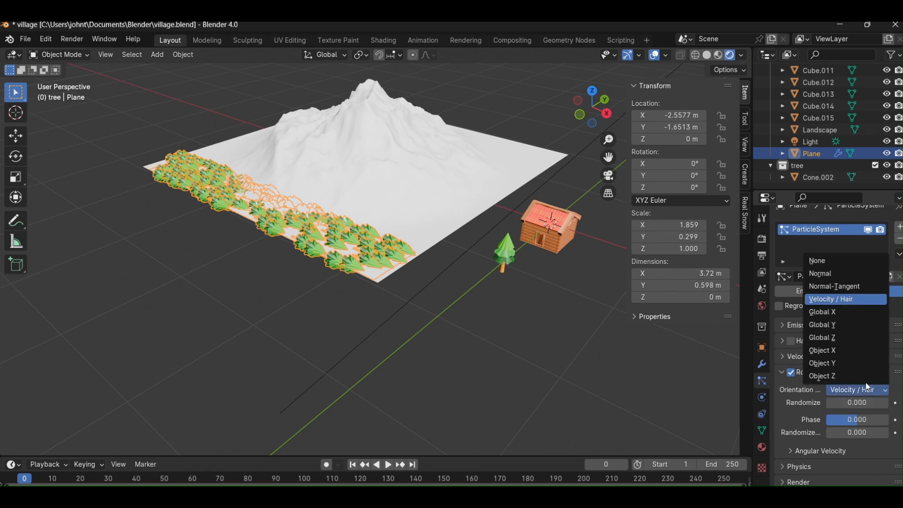
click(822, 363)
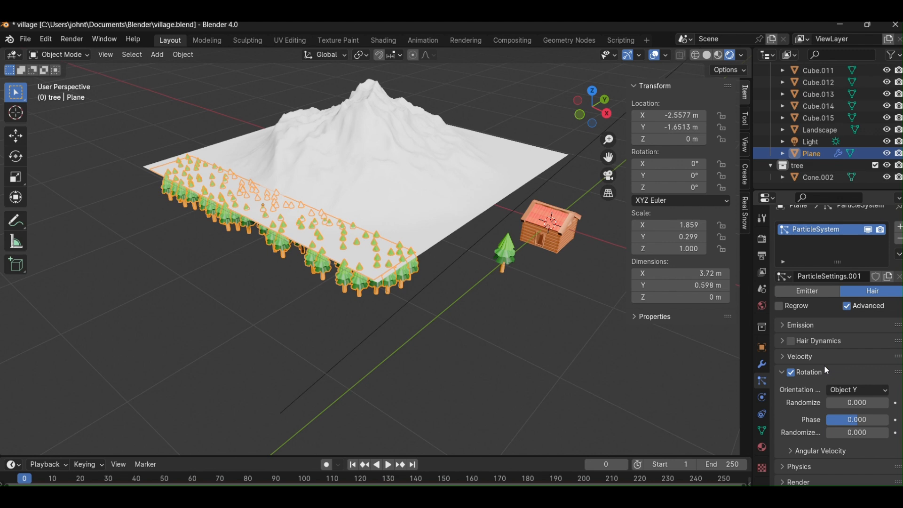
mouse_move(516, 235)
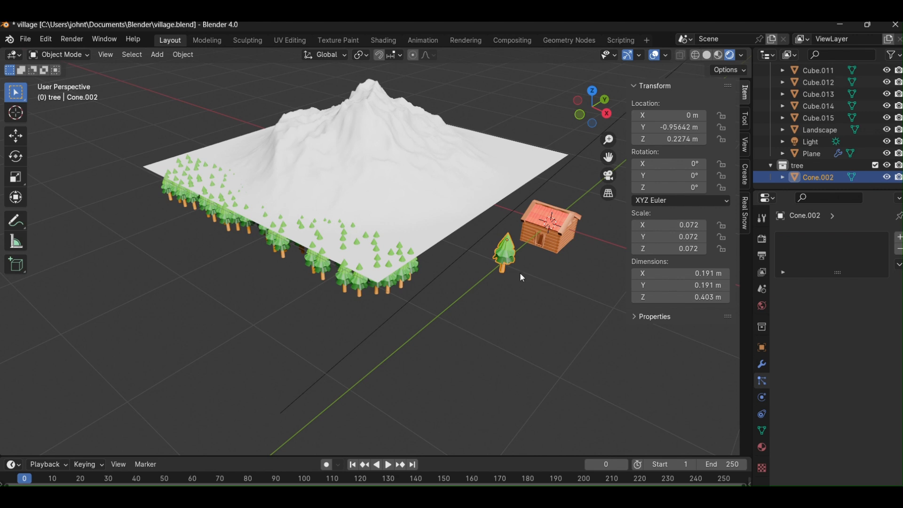
Place the 3D cursor at the trunk base and set the tree's origin to the 3D cursor.
click(16, 112)
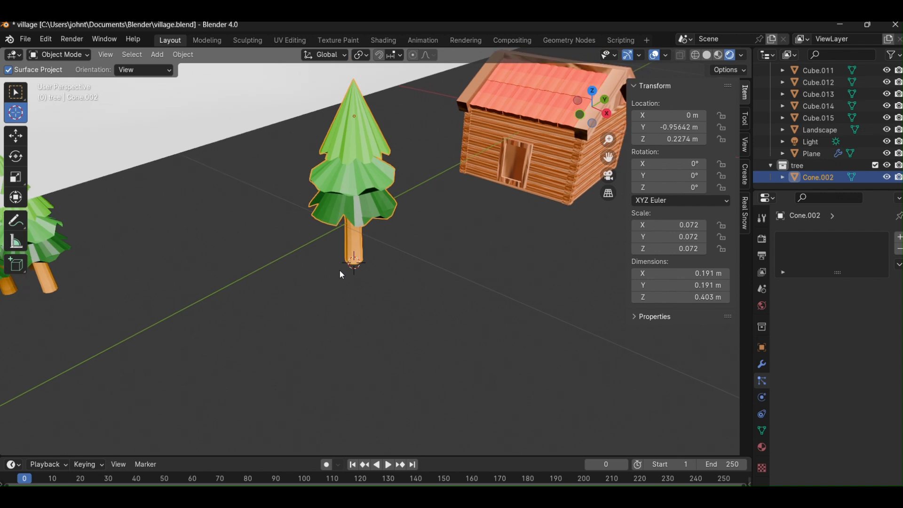
mouse_move(180, 174)
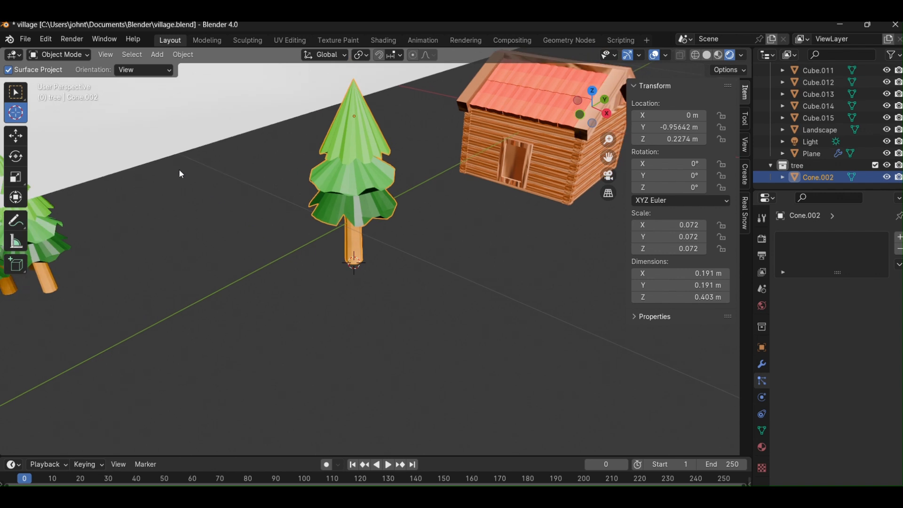
click(182, 54)
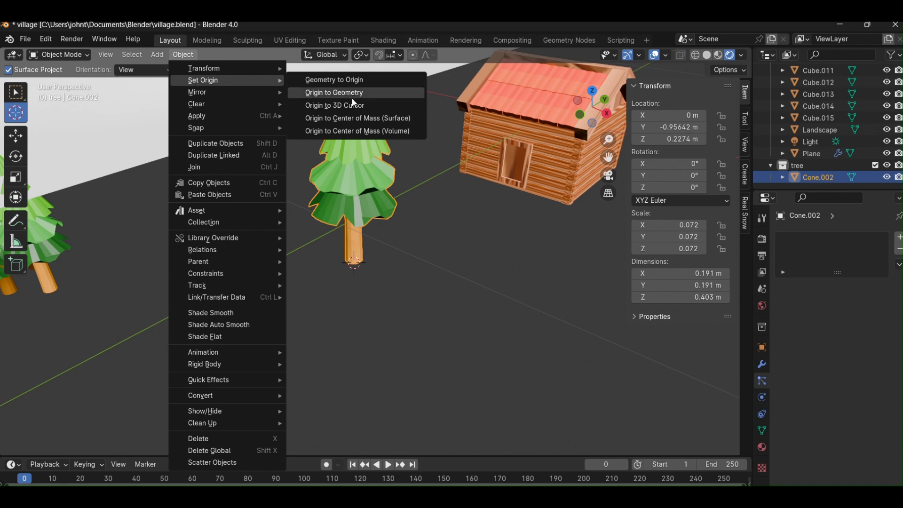
click(334, 105)
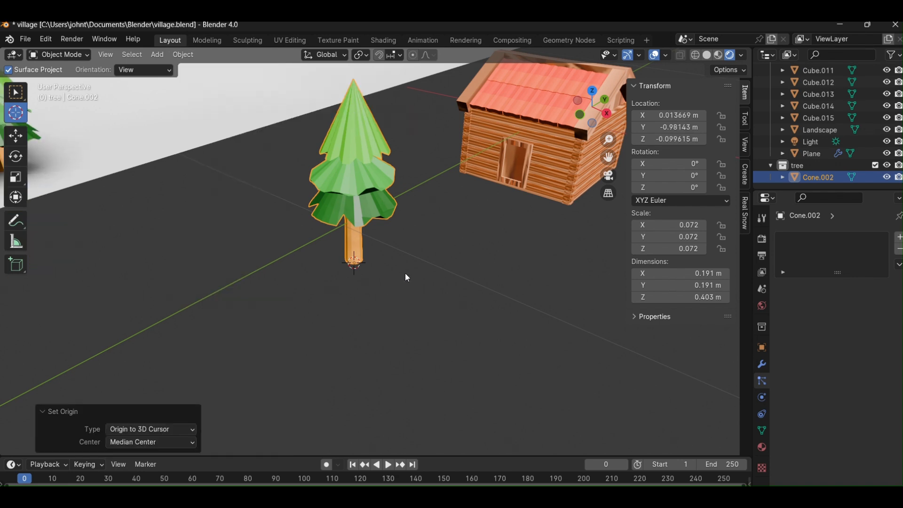